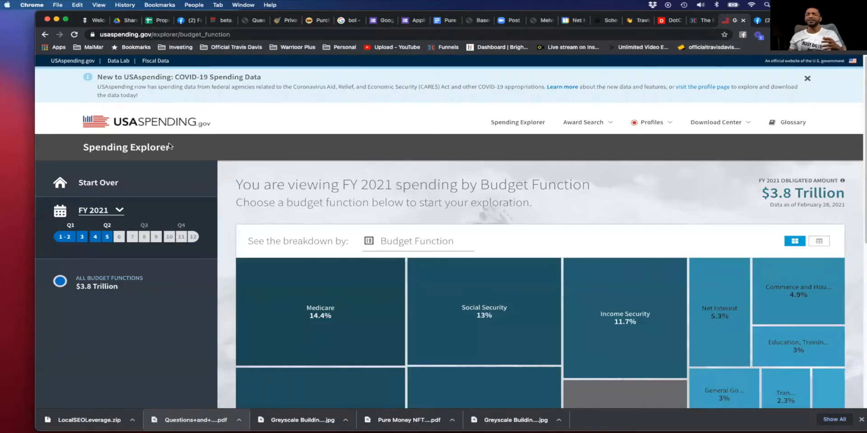
View USAspending budget breakdowns for fiscal years 2017, 2018 and 2020, then return to 2021
left_click(101, 210)
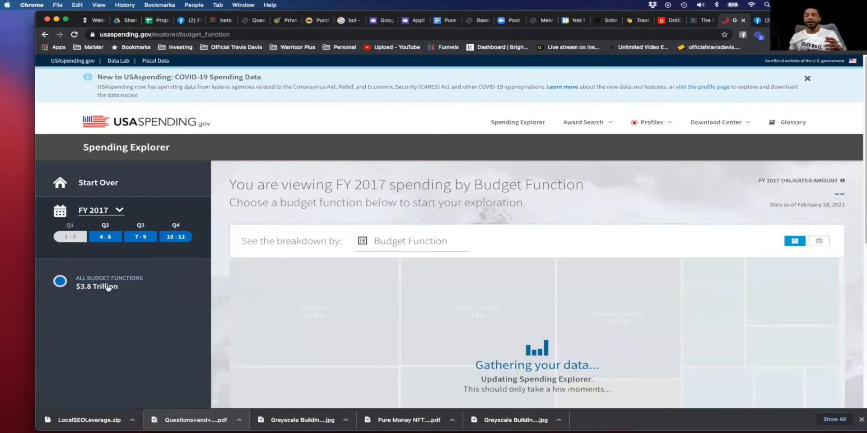
left_click(651, 122)
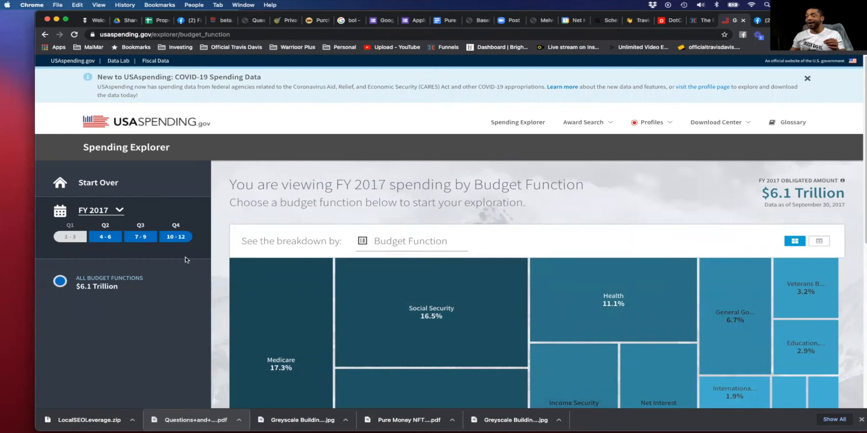
left_click(70, 237)
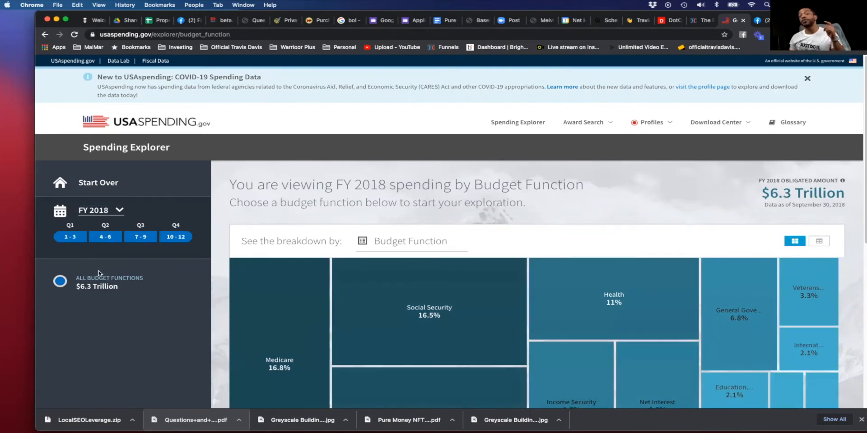
left_click(100, 210)
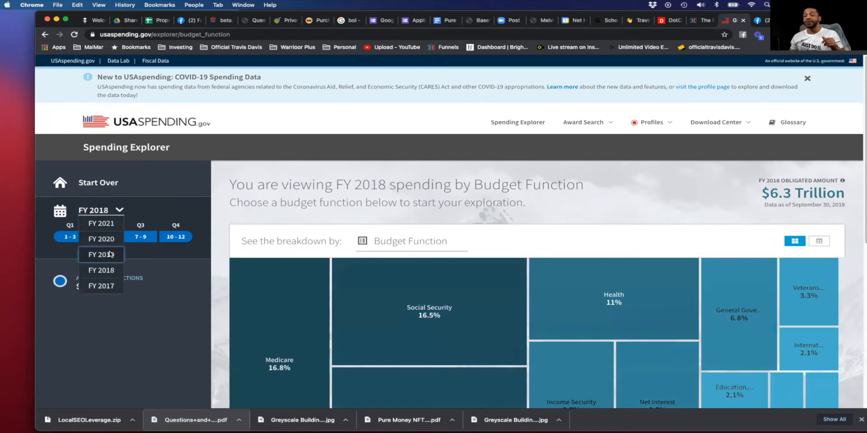
left_click(100, 254)
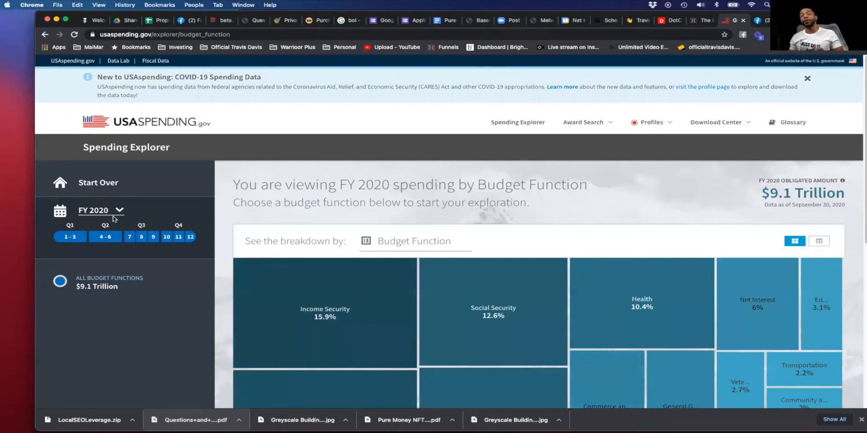
left_click(101, 210)
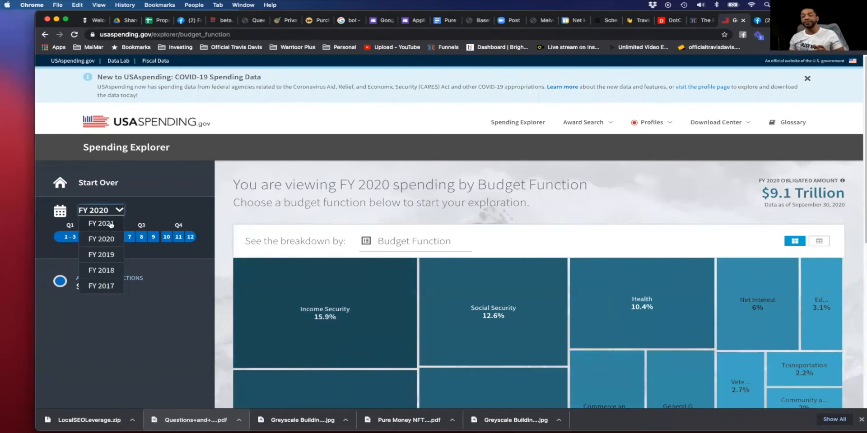
left_click(101, 223)
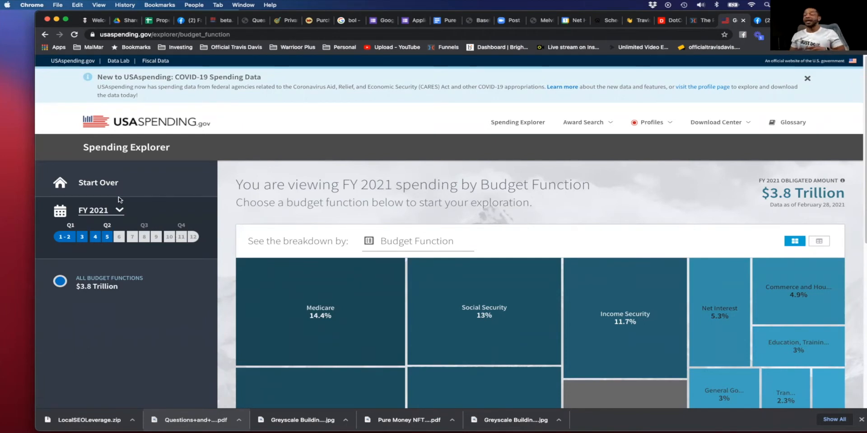
mouse_move(225, 173)
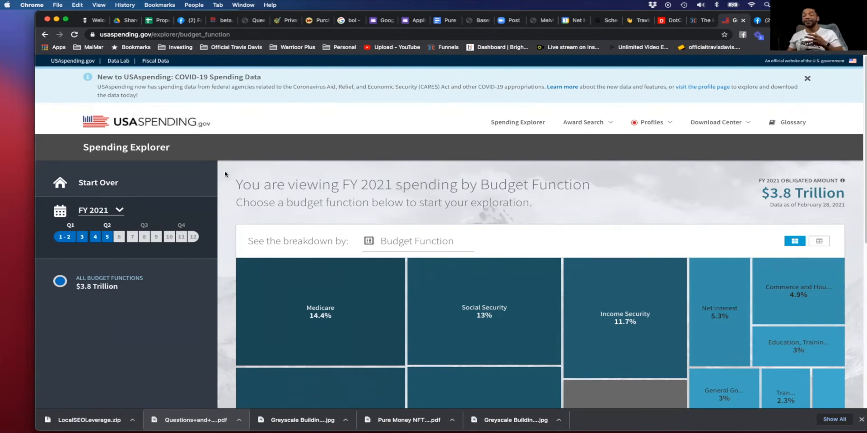
Scroll the FY 2021 breakdown, then switch to the Pure Money GovCon Gang Facebook group
scroll("down", 3)
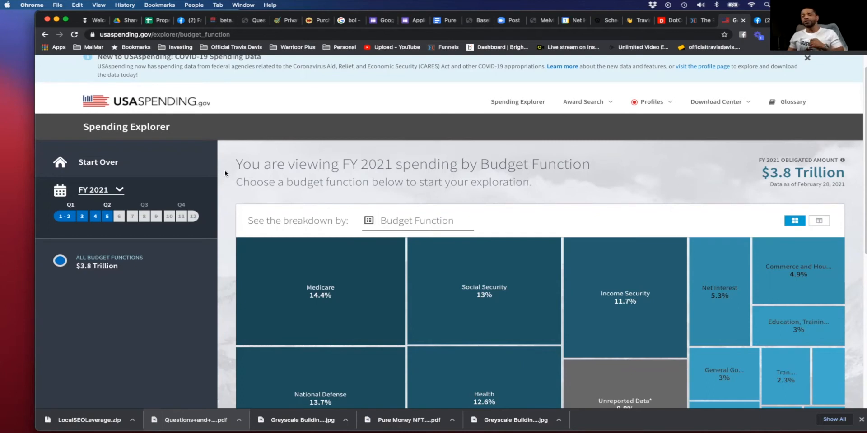
mouse_move(217, 168)
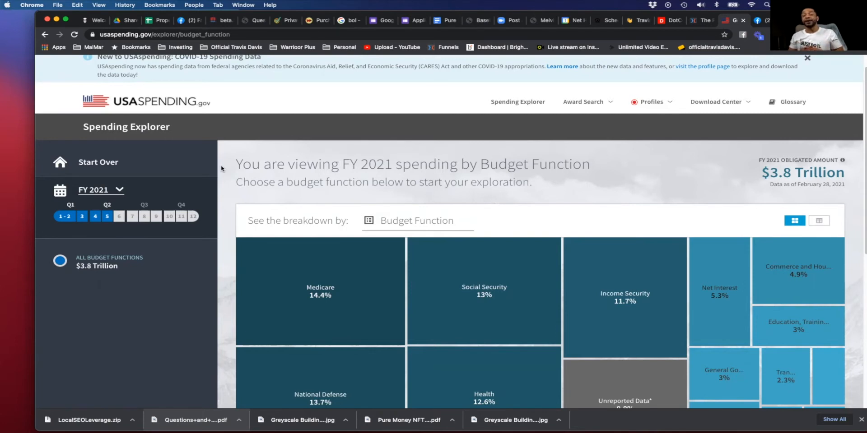
mouse_move(322, 157)
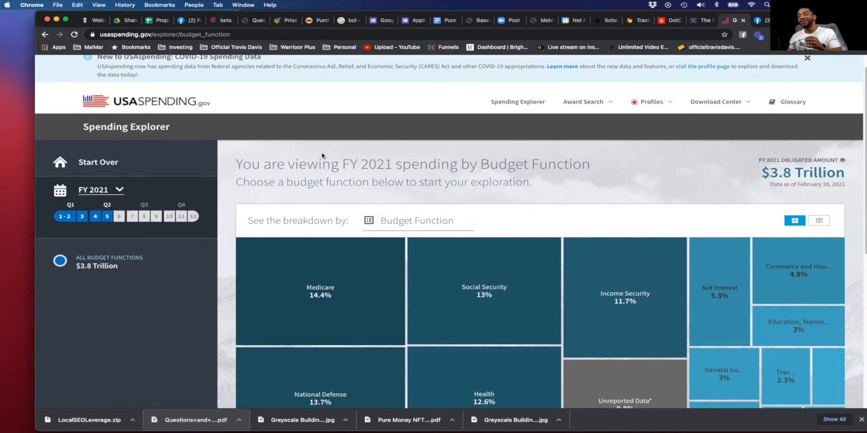
mouse_move(343, 169)
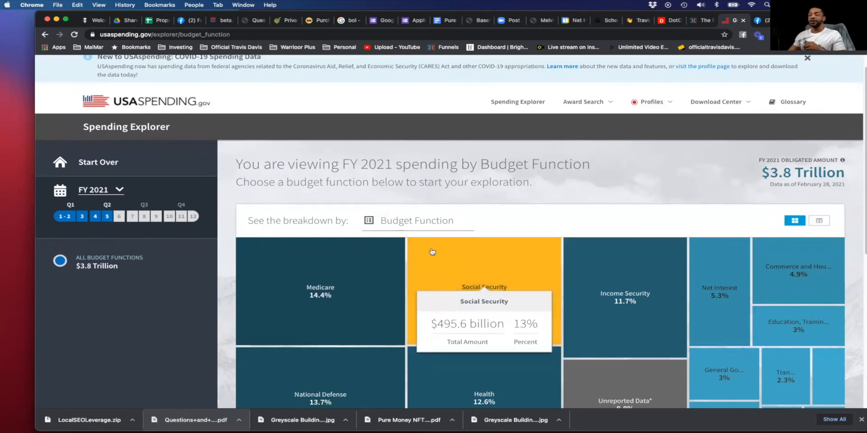
left_click(806, 58)
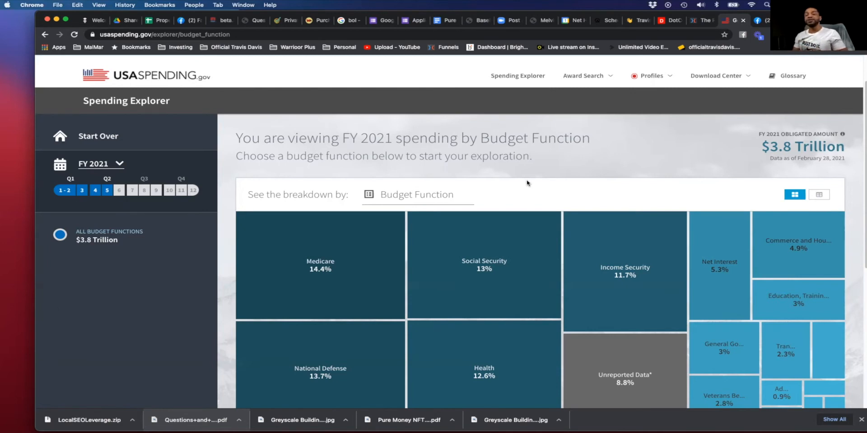
mouse_move(625, 243)
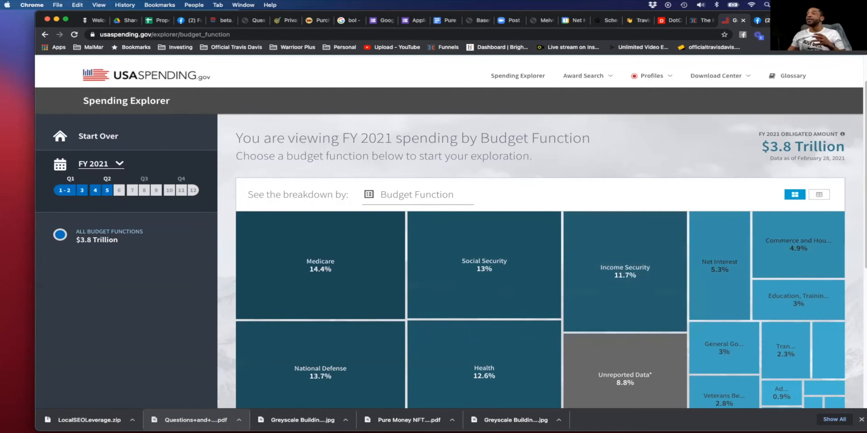
left_click(759, 20)
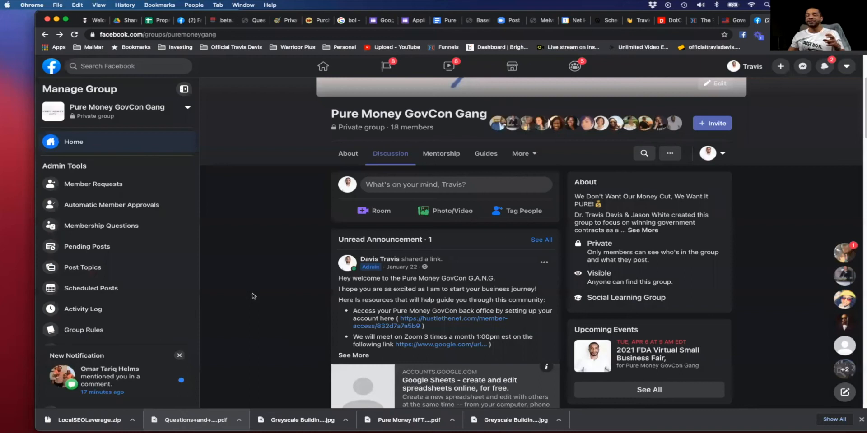
mouse_move(245, 313)
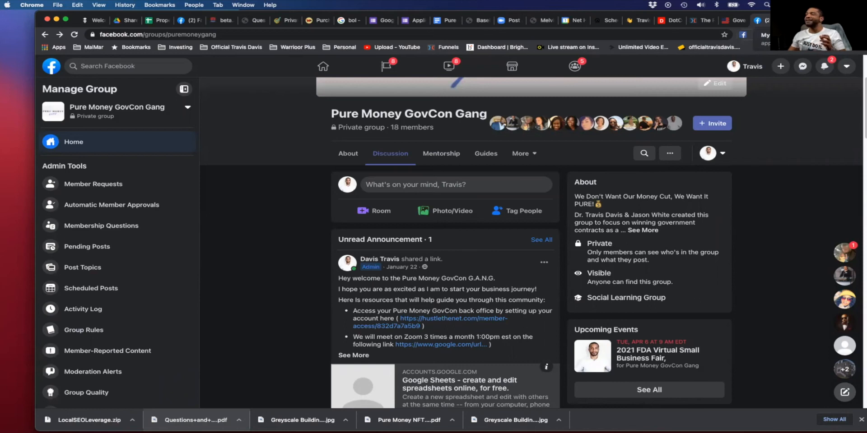
Switch to the member-area page listing Department of Energy offices
left_click(453, 318)
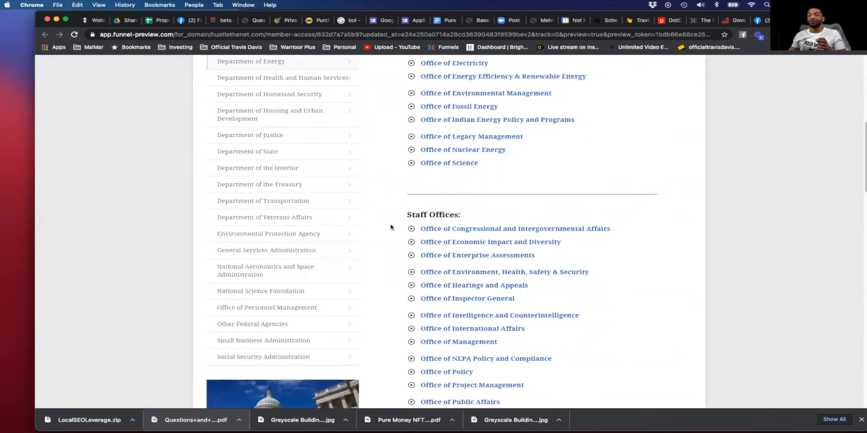
Browse the Certifications lesson, then open Misc Tools, Apps & Sites with its BETA.SAM.GOV and USASPENDING.GOV videos
scroll("up", 3)
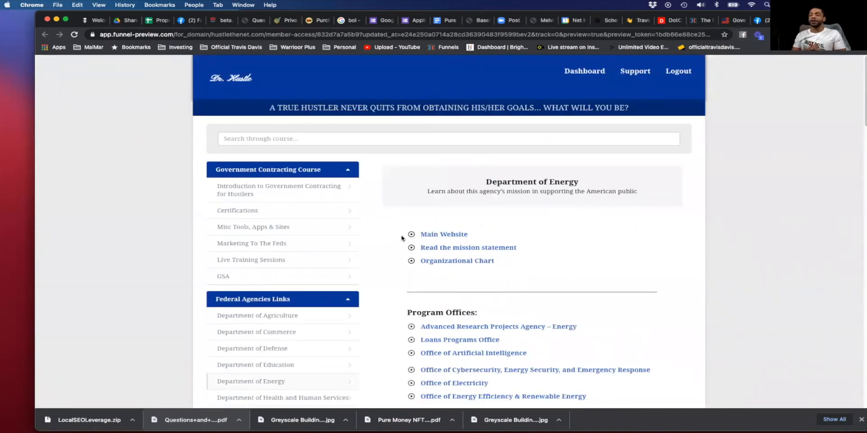
mouse_move(290, 206)
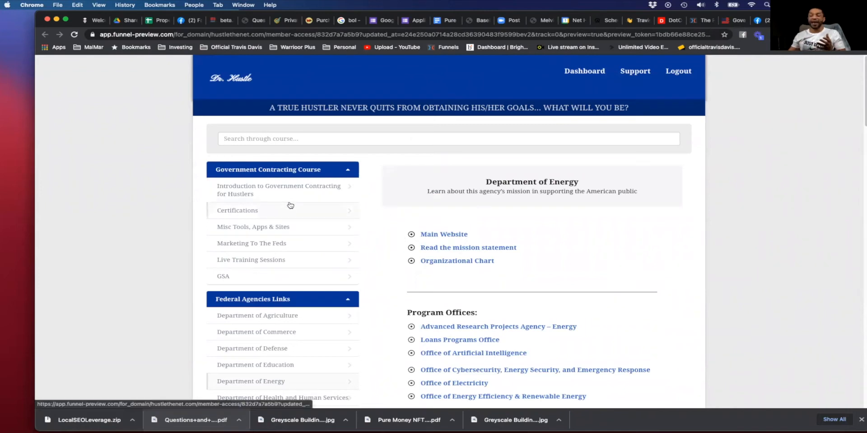
left_click(237, 210)
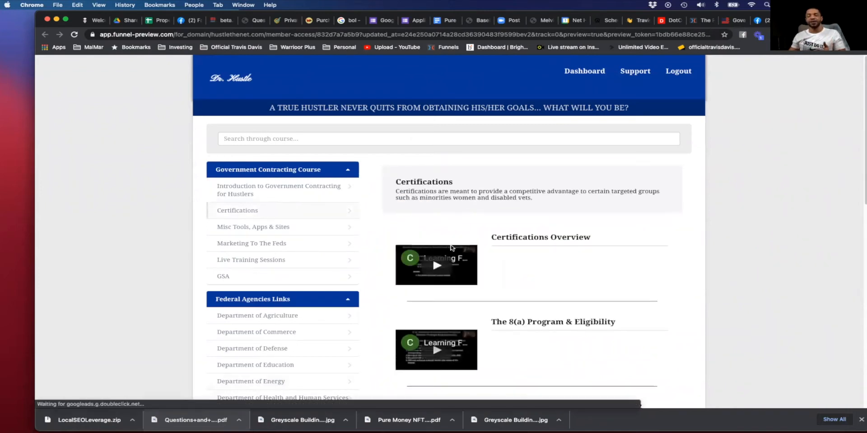
scroll("down", 3)
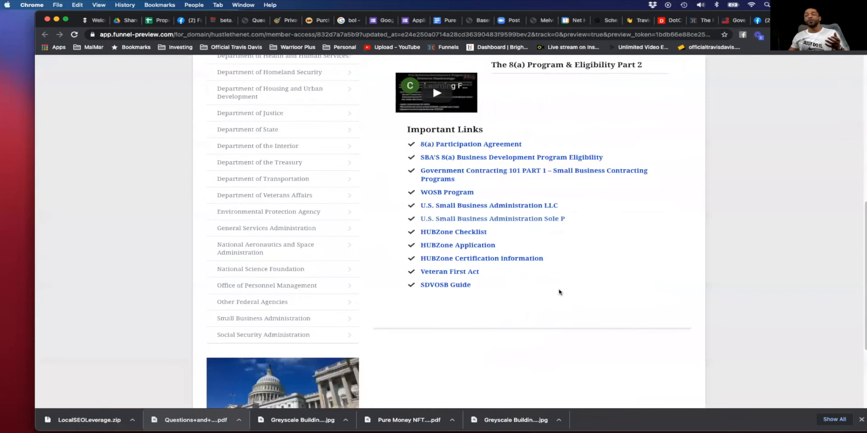
mouse_move(500, 253)
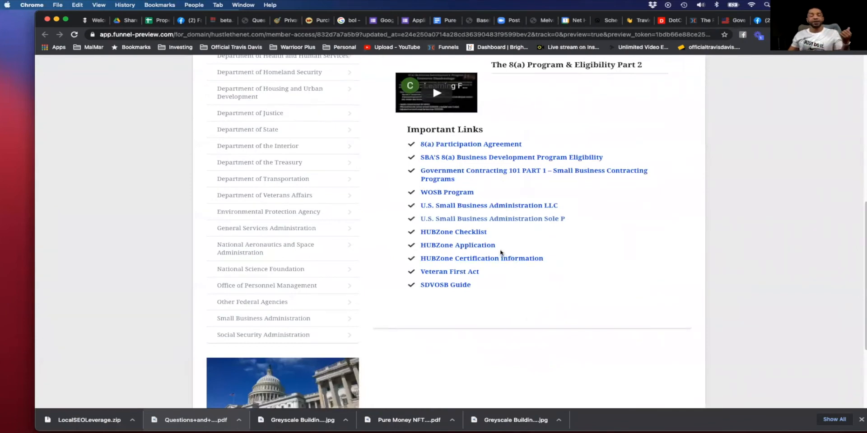
mouse_move(481, 258)
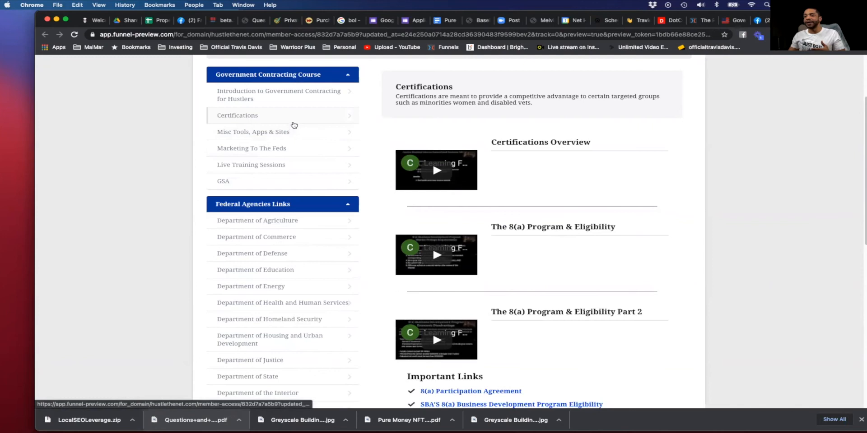
left_click(253, 131)
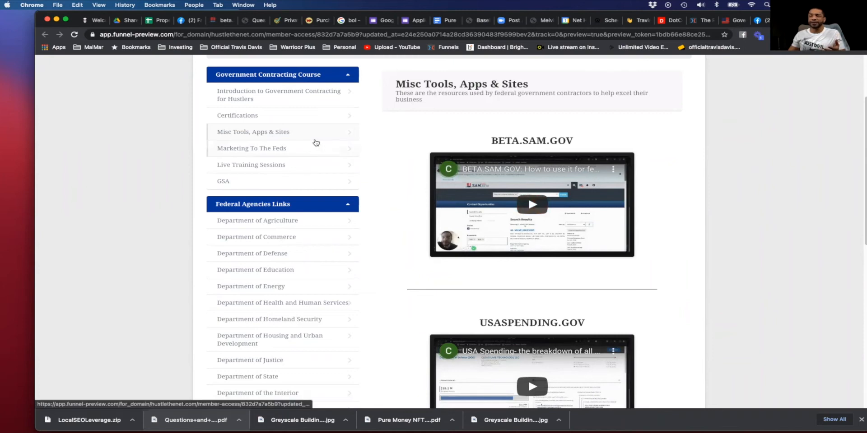
Open Marketing To The Feds, then the GSA lesson, and scroll through its videos
left_click(251, 148)
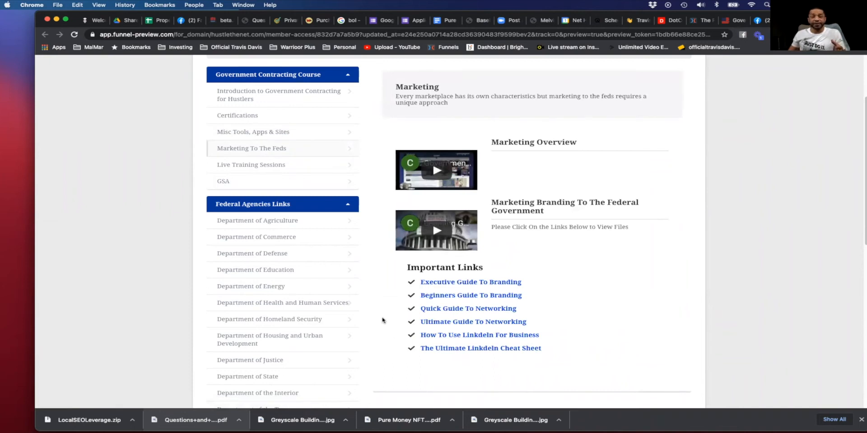
mouse_move(588, 336)
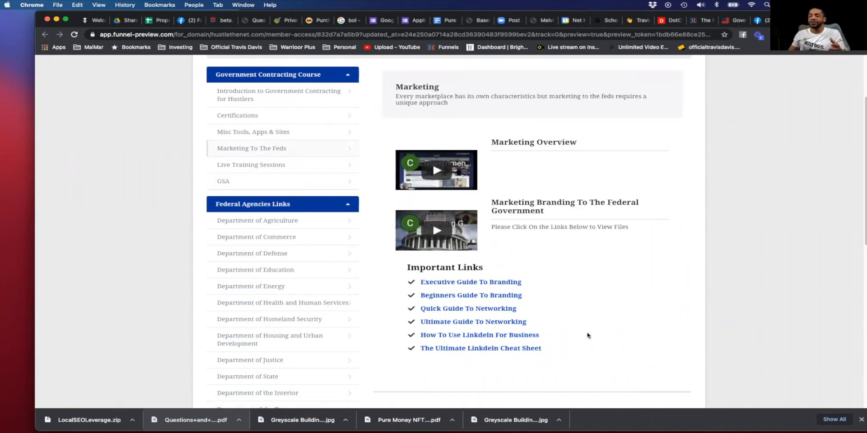
mouse_move(363, 327)
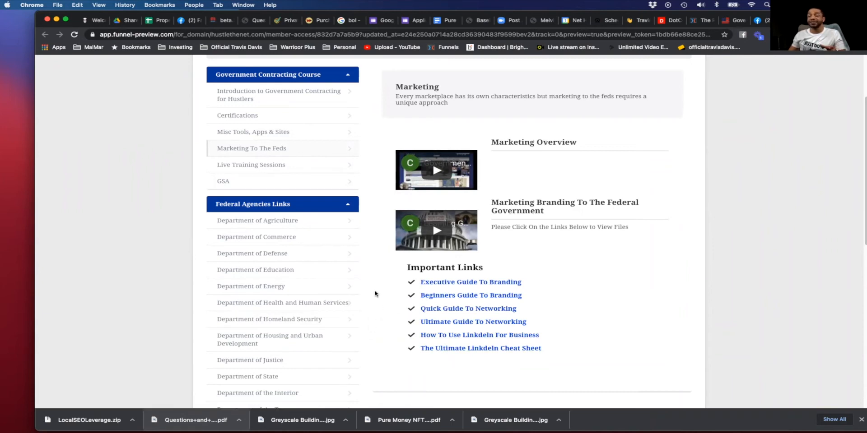
left_click(223, 181)
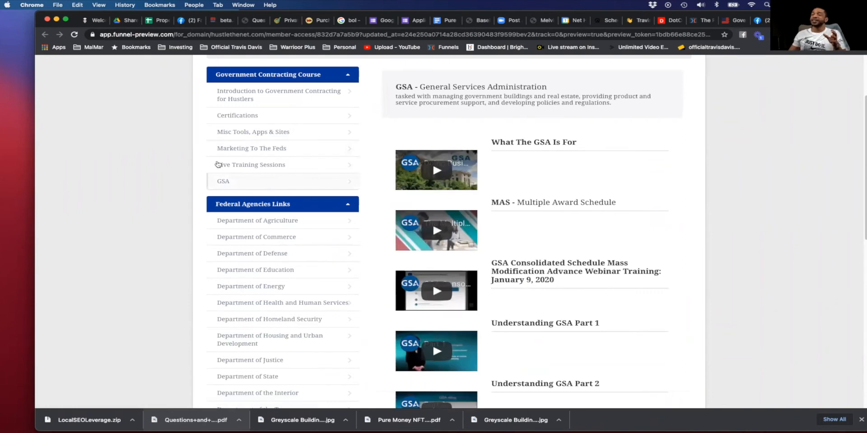
mouse_move(332, 234)
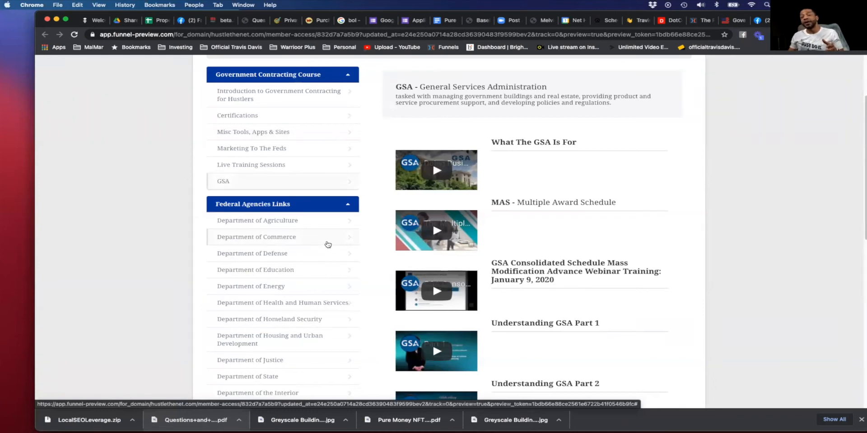
mouse_move(343, 246)
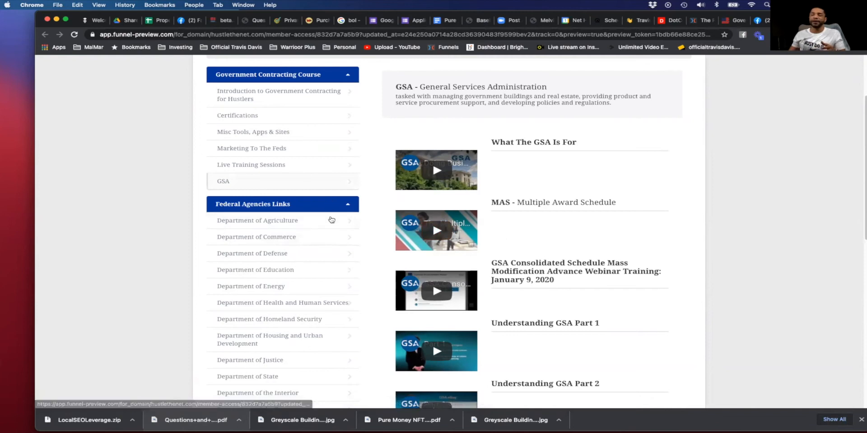
scroll("down", 3)
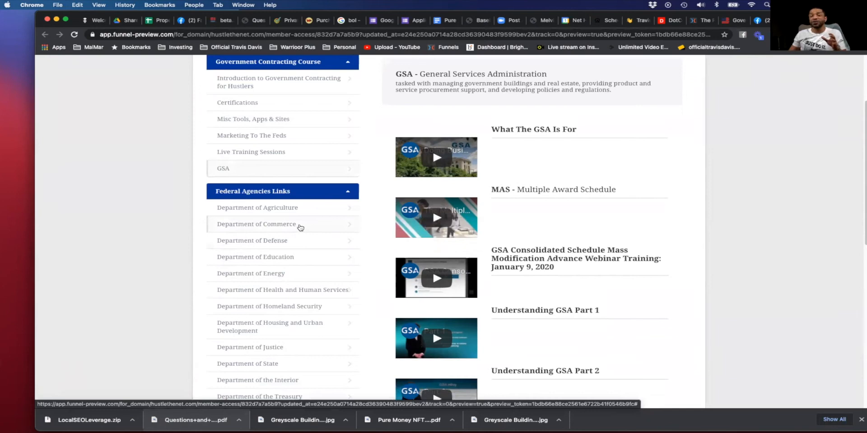
mouse_move(309, 237)
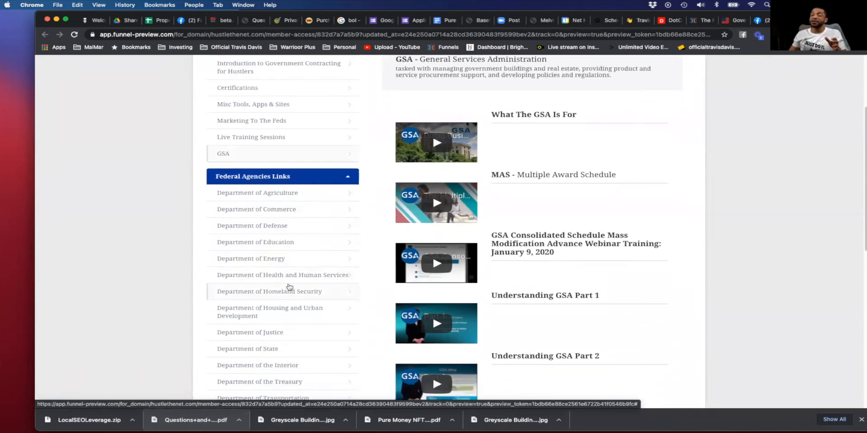
Scroll through the Department of Homeland Security links, then switch to the FedBidSpeed question form
left_click(269, 291)
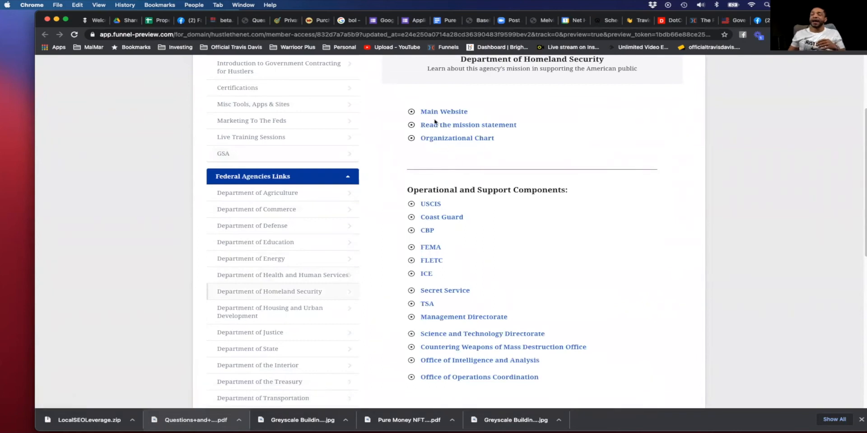
mouse_move(457, 138)
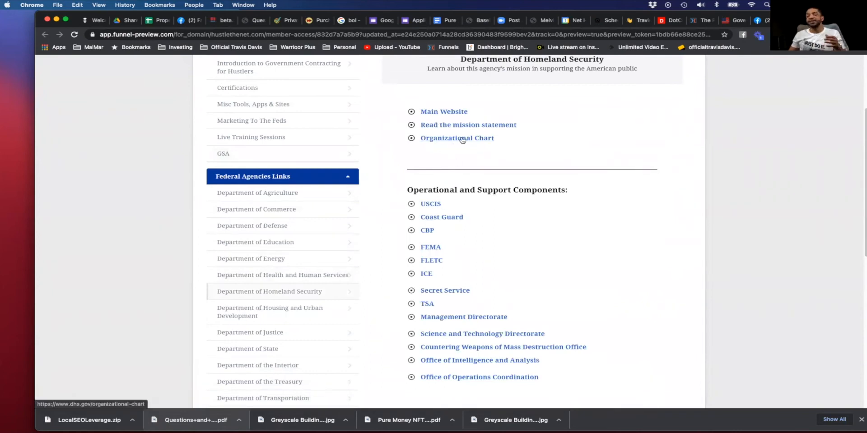
scroll("down", 3)
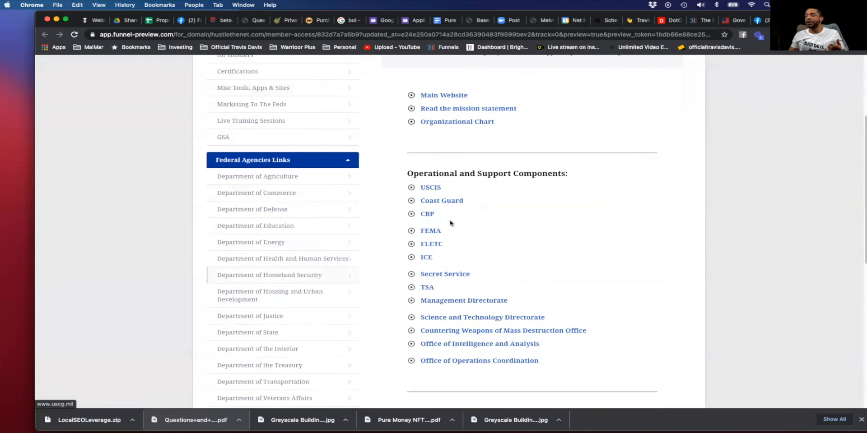
scroll("down", 3)
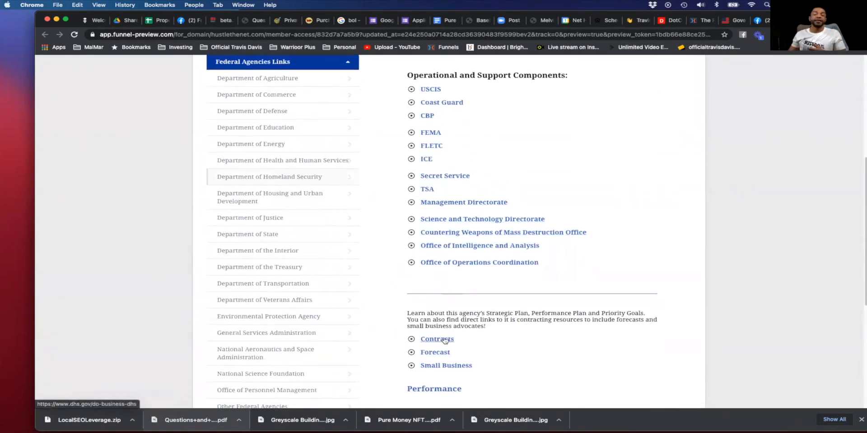
scroll("down", 3)
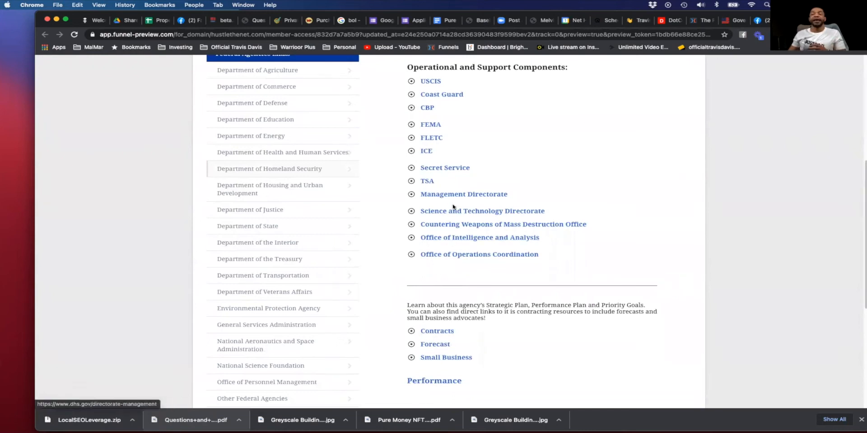
mouse_move(448, 224)
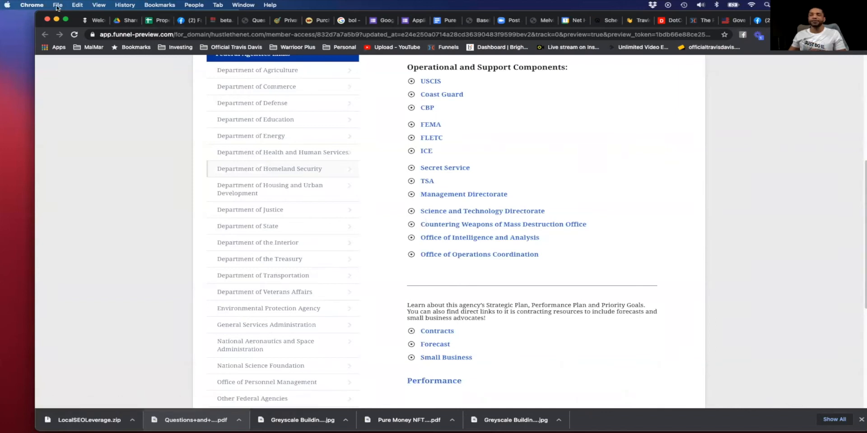
left_click(57, 4)
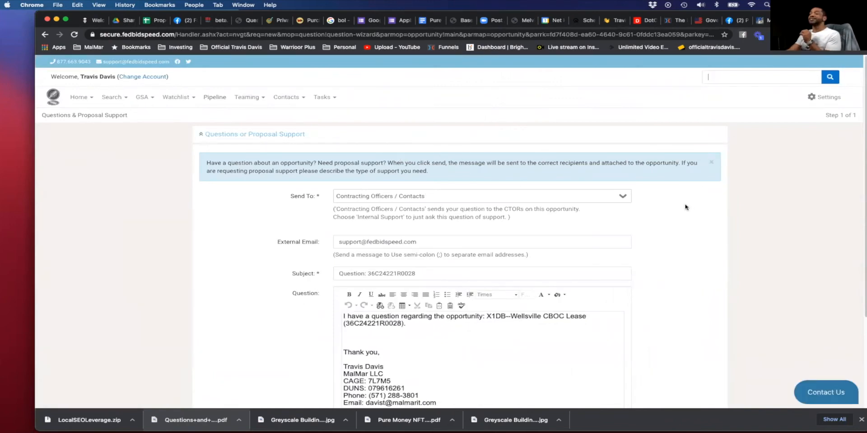
Open Federal Opportunities from the Home and Search menus to list beta.sam.gov opportunities
left_click(78, 97)
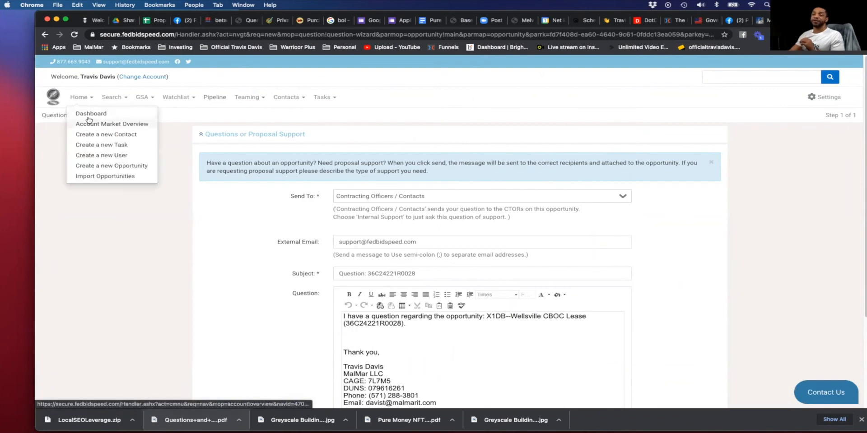
left_click(112, 96)
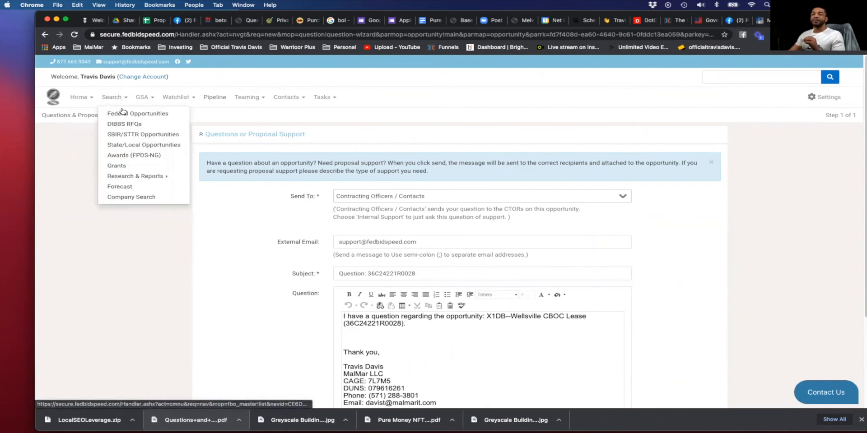
left_click(139, 114)
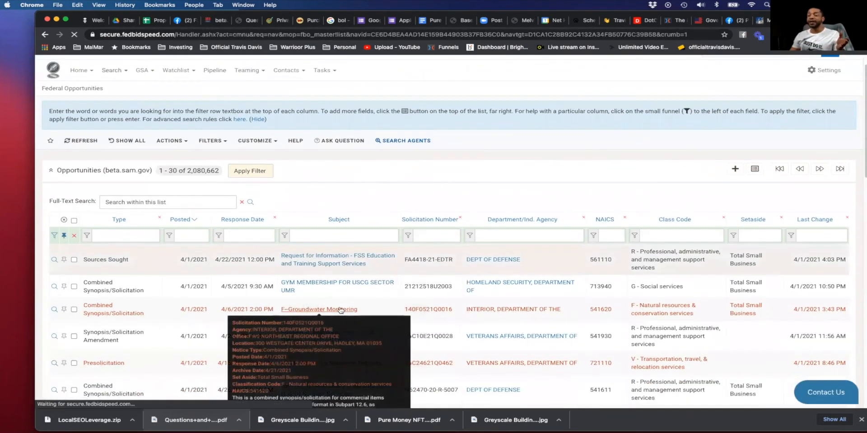
Open F--Groundwater Monitoring (140F0521Q0016) and scroll its pipeline details
left_click(318, 309)
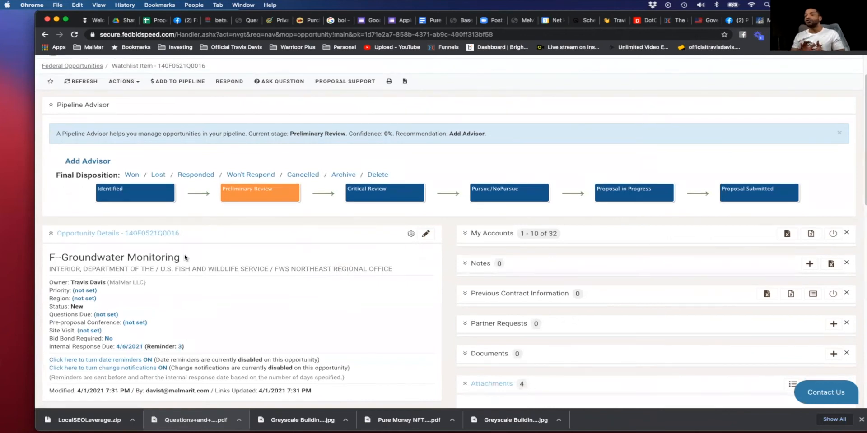
mouse_move(193, 245)
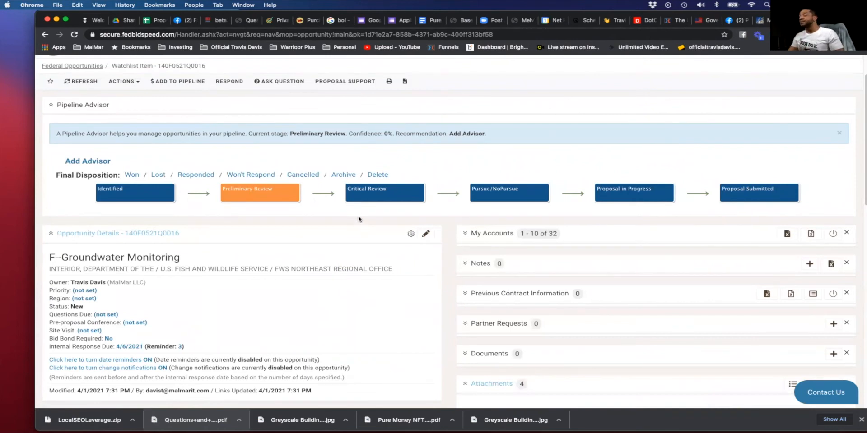
scroll("down", 3)
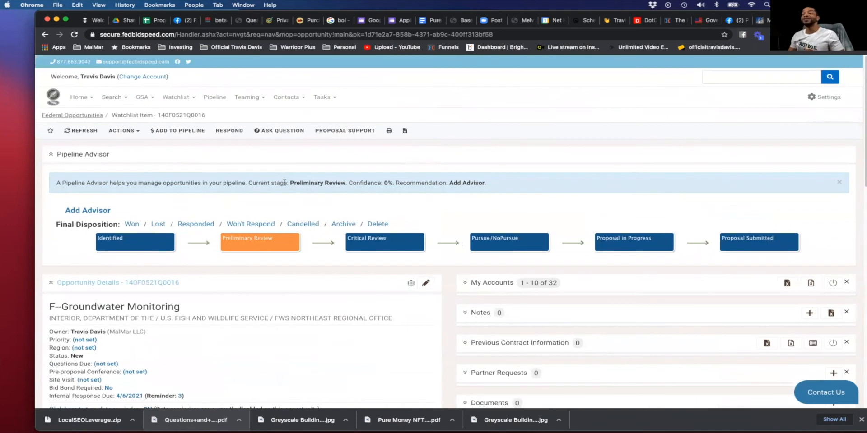
mouse_move(278, 162)
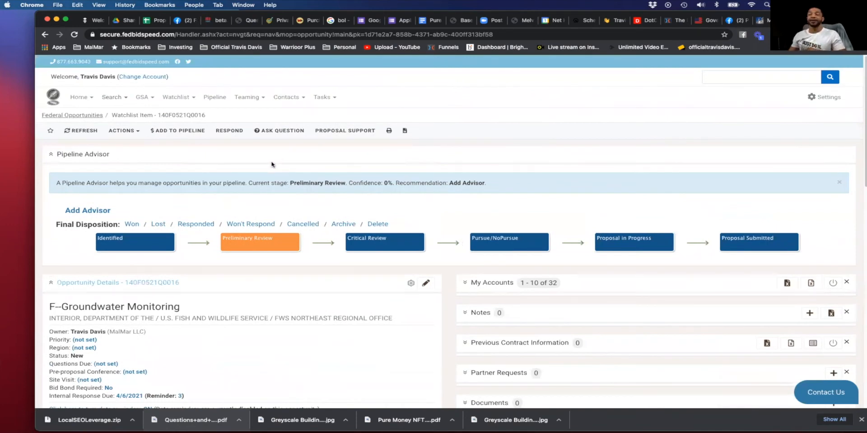
mouse_move(279, 131)
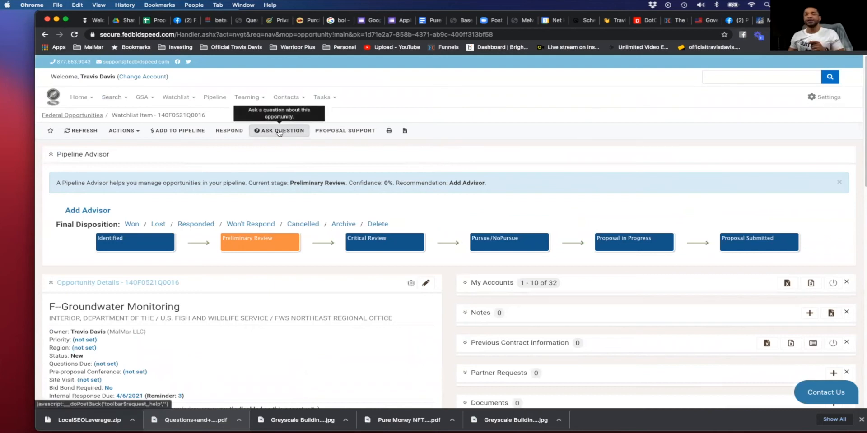
left_click(279, 130)
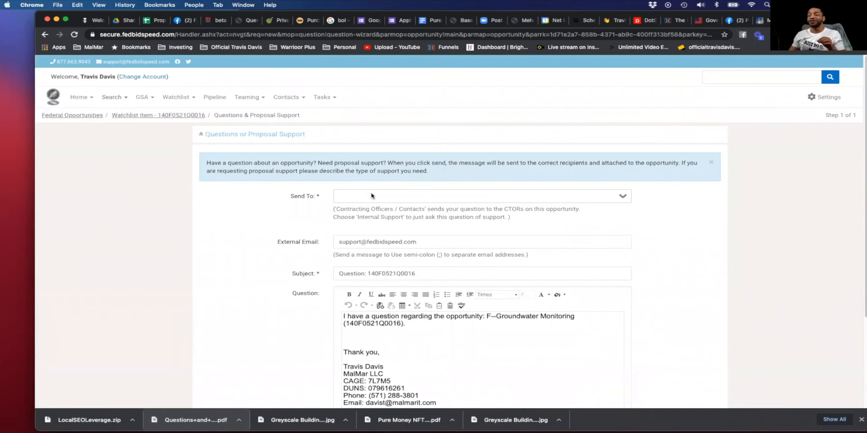
left_click(481, 196)
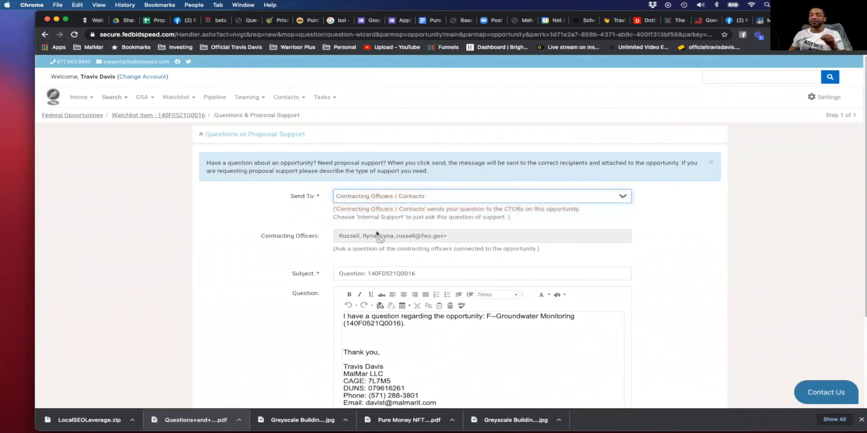
scroll("down", 3)
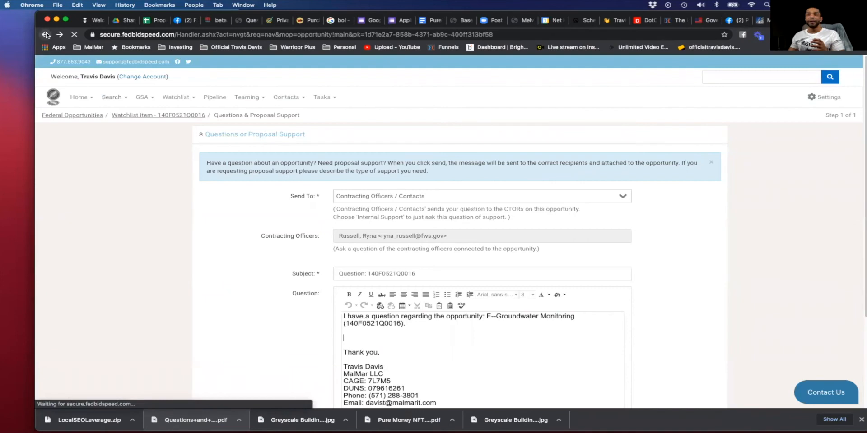
left_click(44, 34)
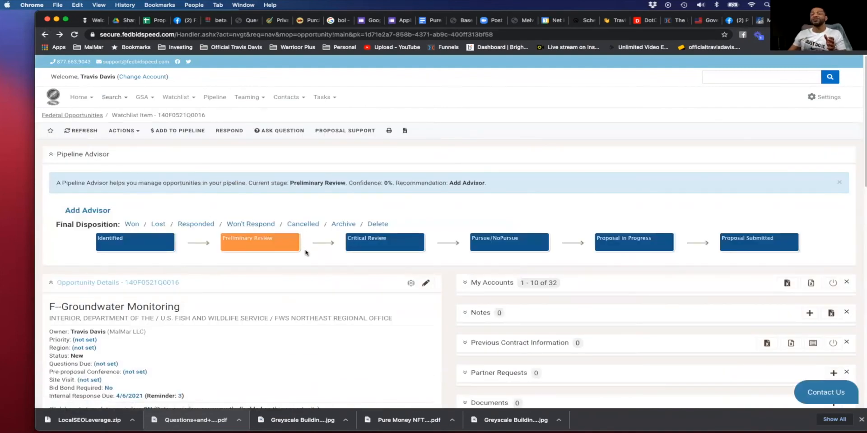
mouse_move(311, 253)
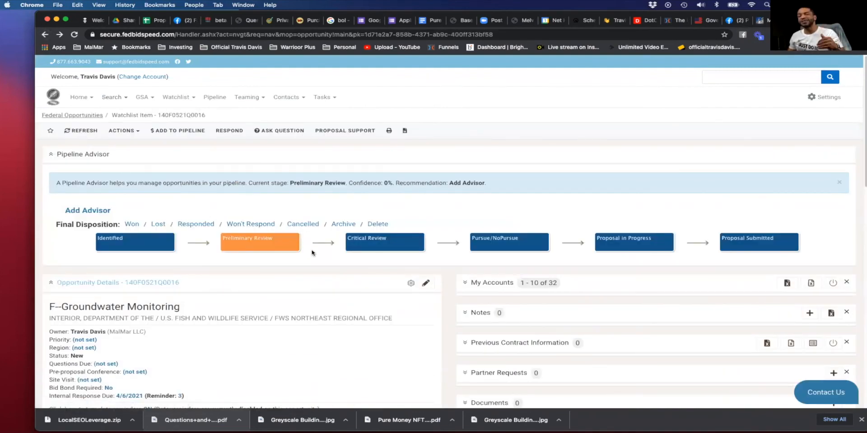
left_click(229, 131)
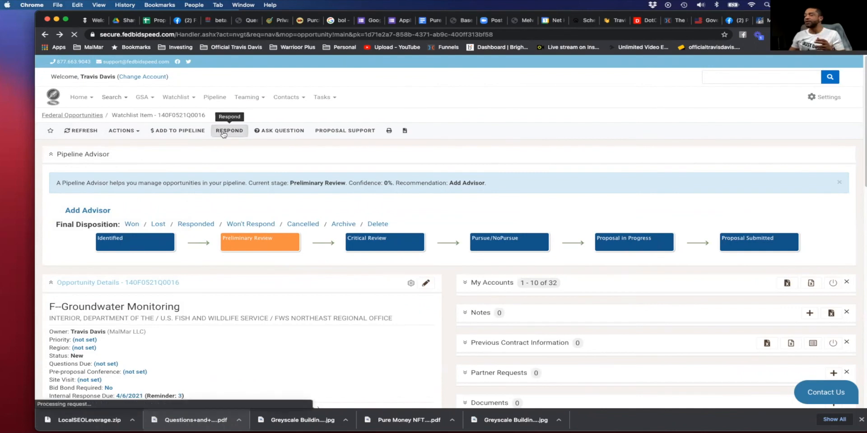
Scroll the sources-sought response form and open then close the document picker
left_click(229, 130)
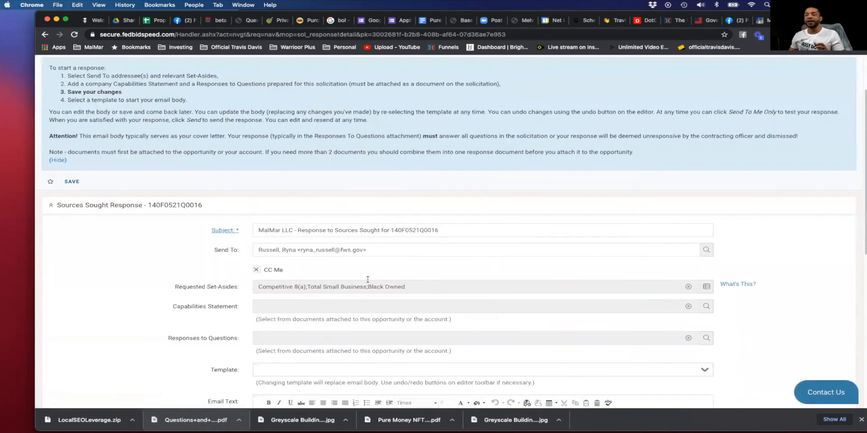
scroll("down", 3)
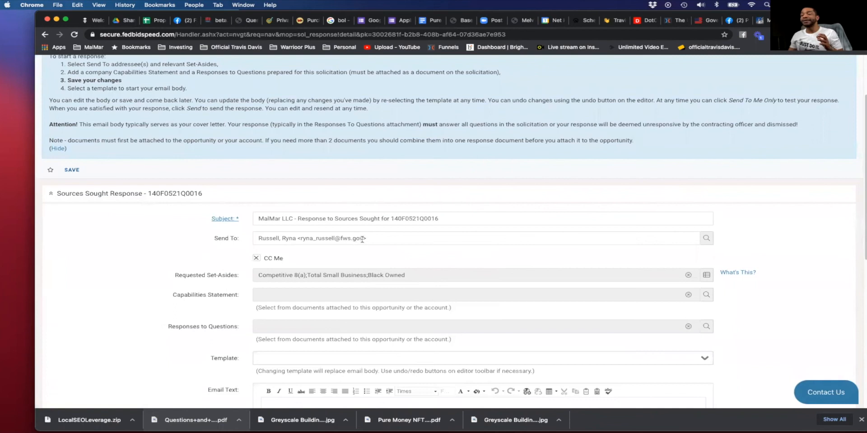
scroll("down", 3)
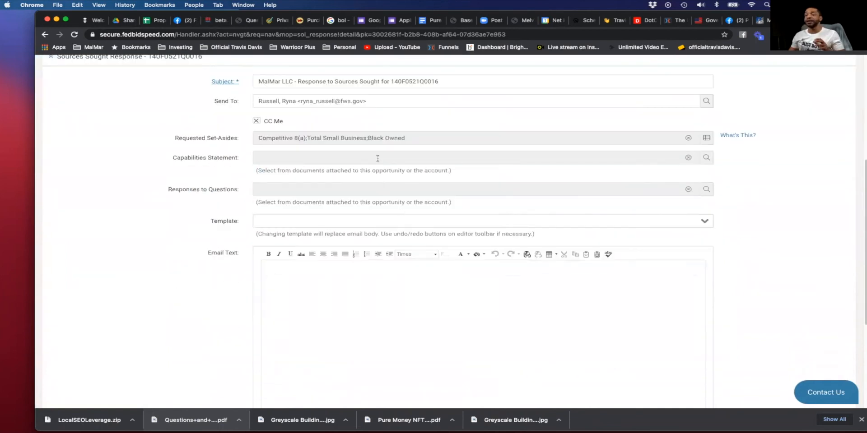
left_click(706, 158)
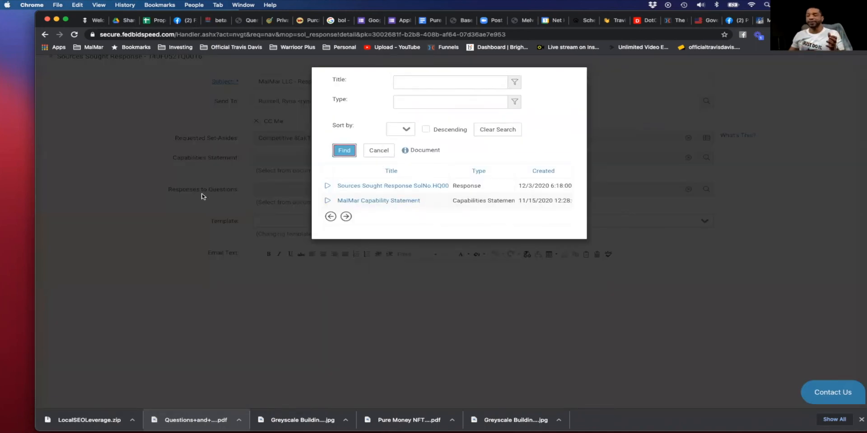
left_click(378, 150)
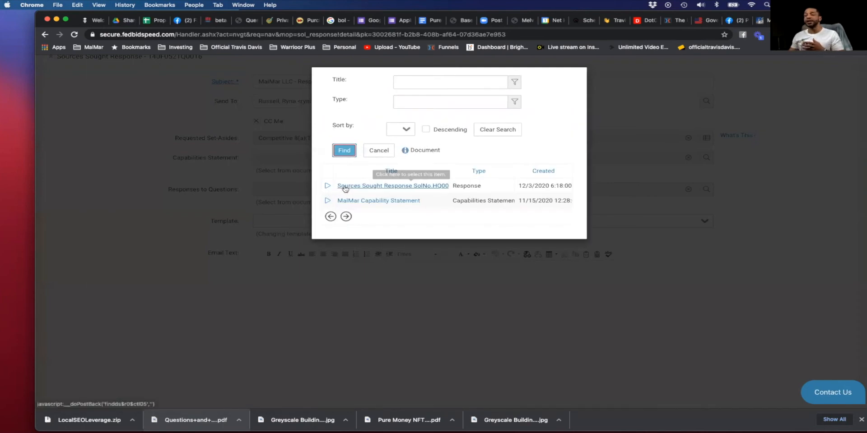
mouse_move(293, 196)
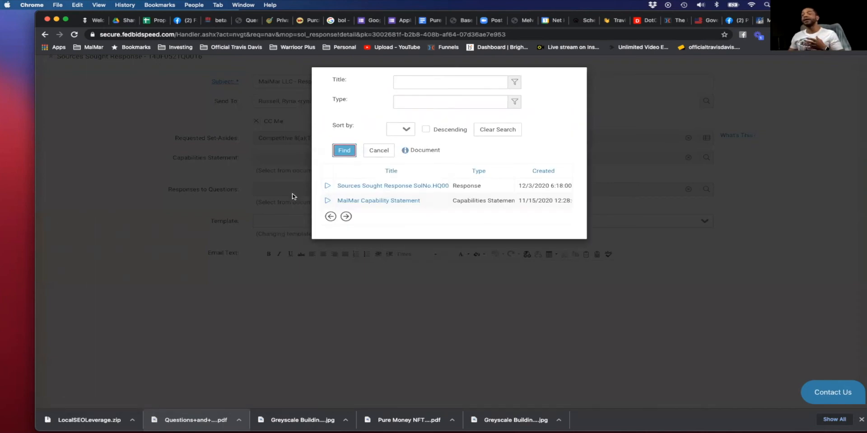
Apply the Standard Sources Sought Response template to regenerate the email body
left_click(481, 221)
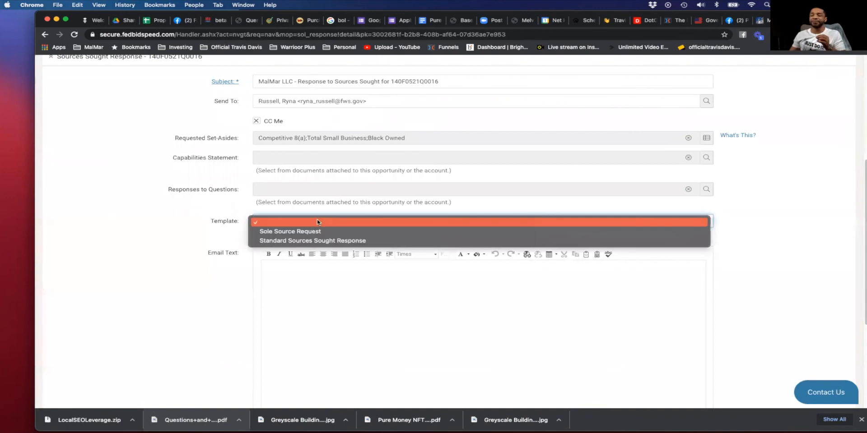
mouse_move(372, 240)
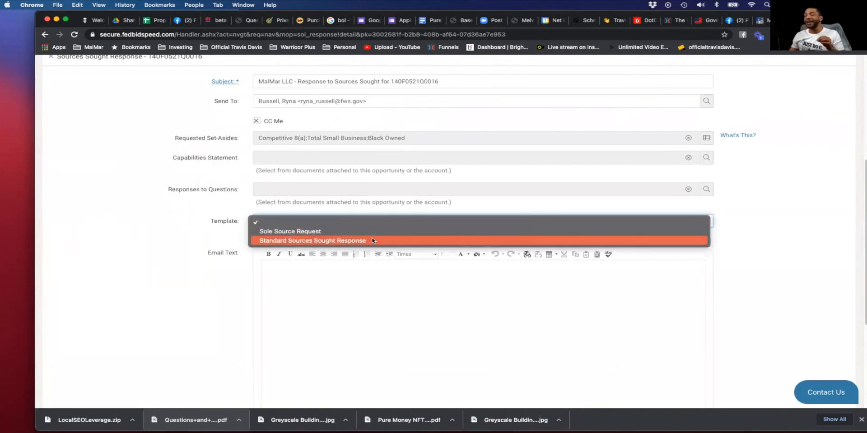
left_click(312, 241)
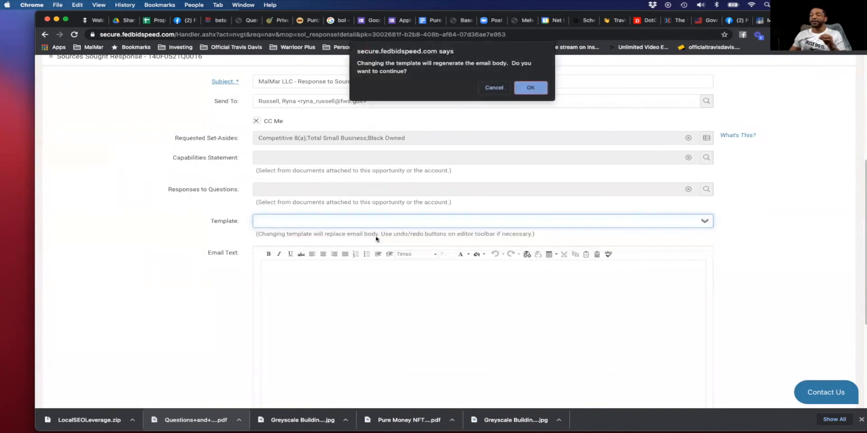
left_click(530, 88)
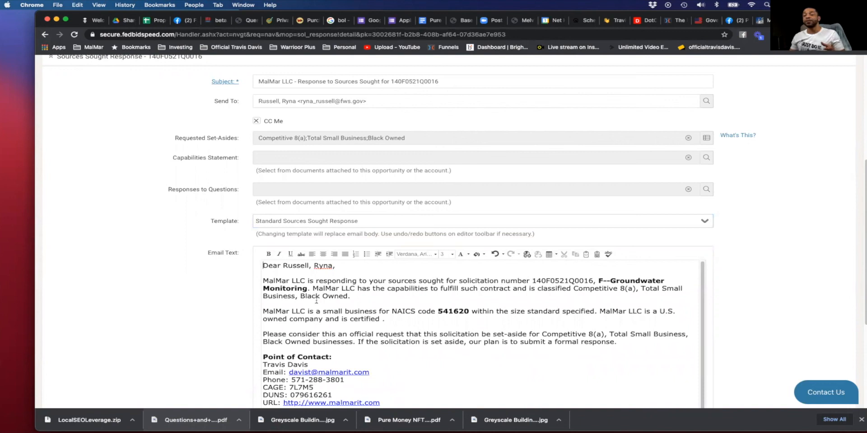
mouse_move(271, 199)
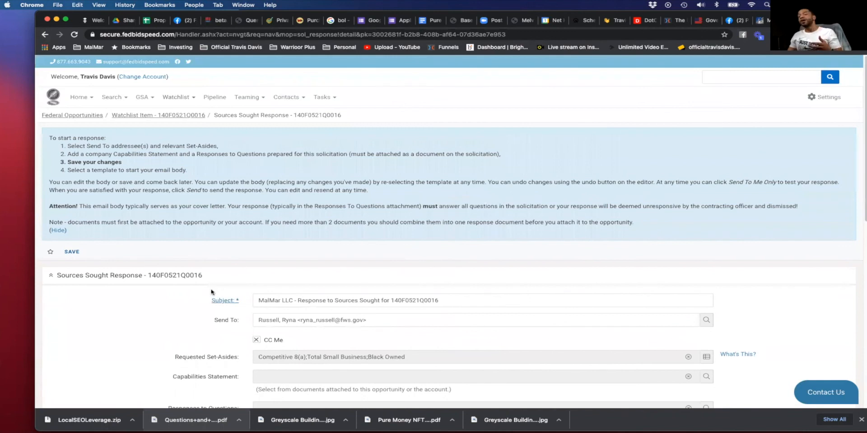
left_click(214, 97)
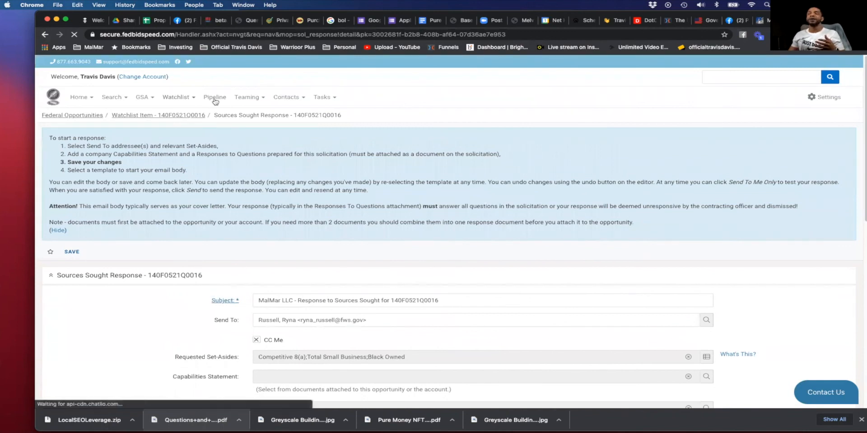
Open Pipeline and scroll to the funnel with eight opportunities at Preliminary Review
left_click(215, 96)
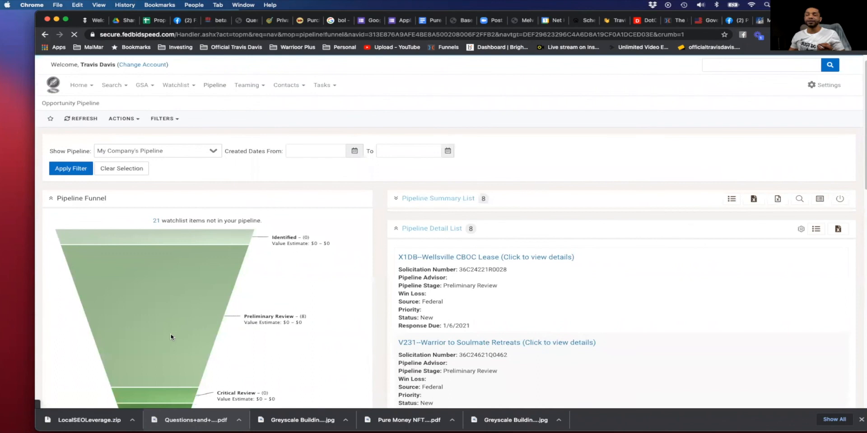
scroll("down", 3)
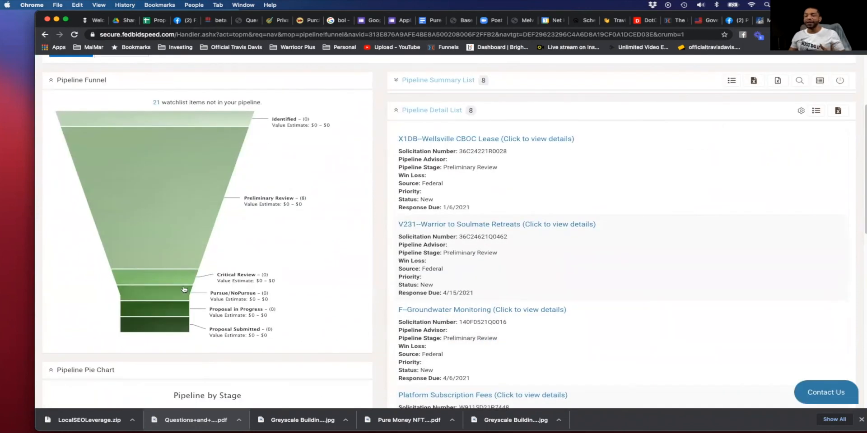
mouse_move(197, 249)
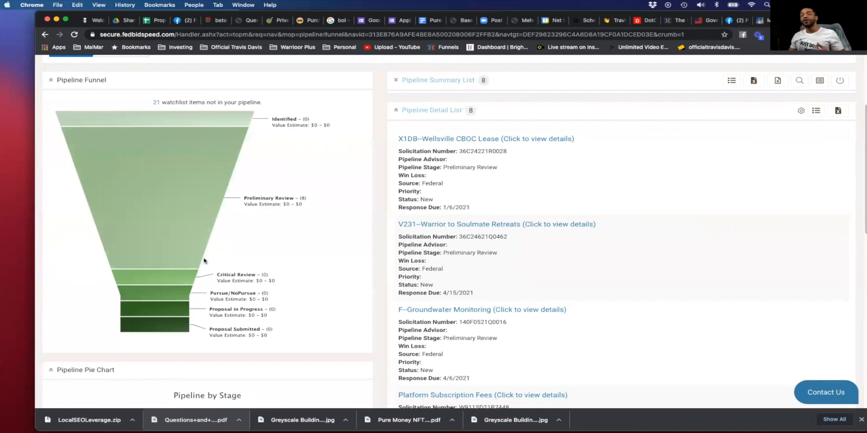
mouse_move(209, 263)
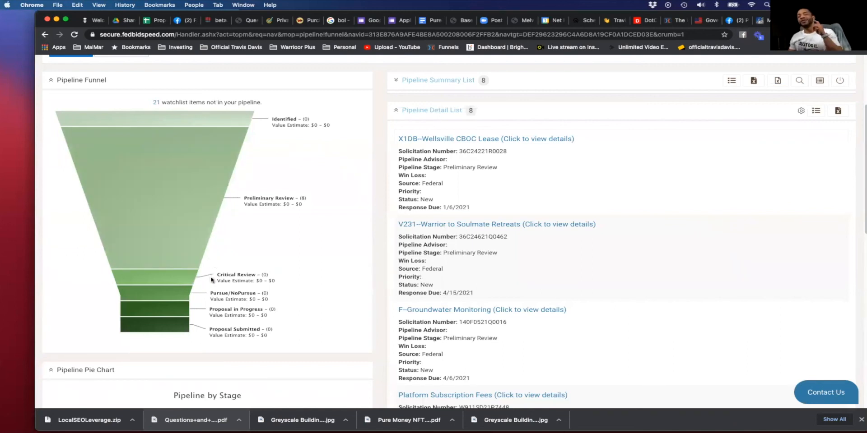
mouse_move(200, 303)
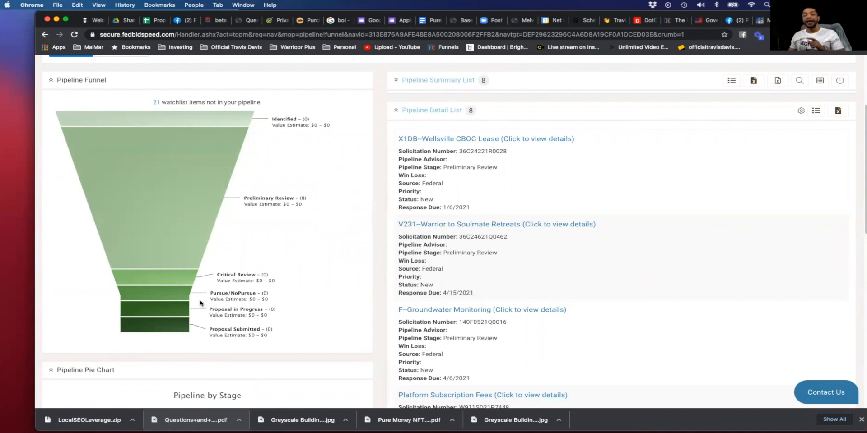
mouse_move(217, 275)
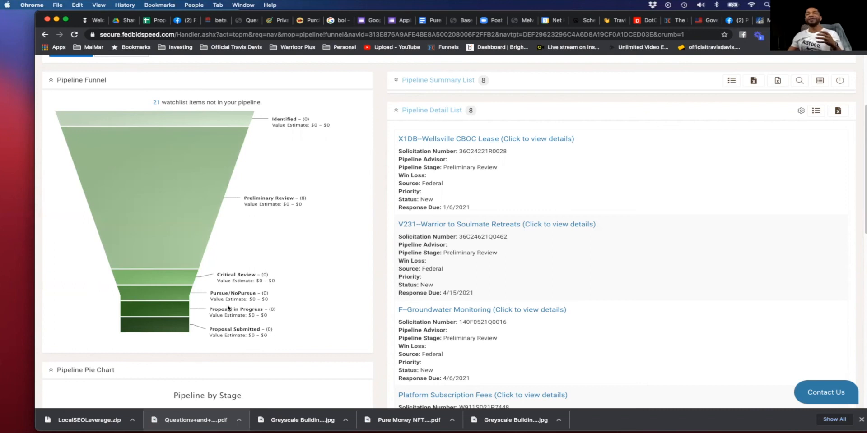
mouse_move(231, 370)
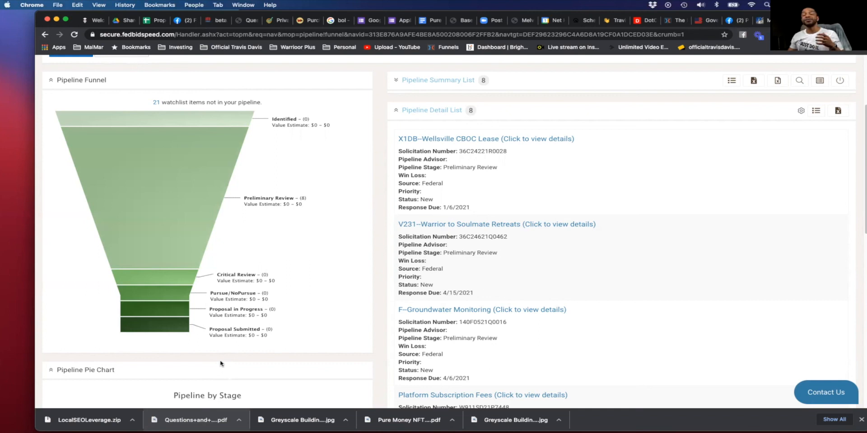
mouse_move(222, 349)
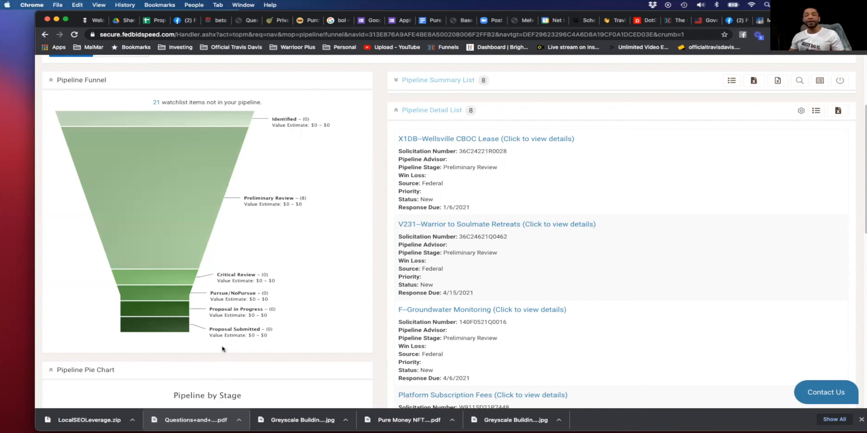
mouse_move(210, 357)
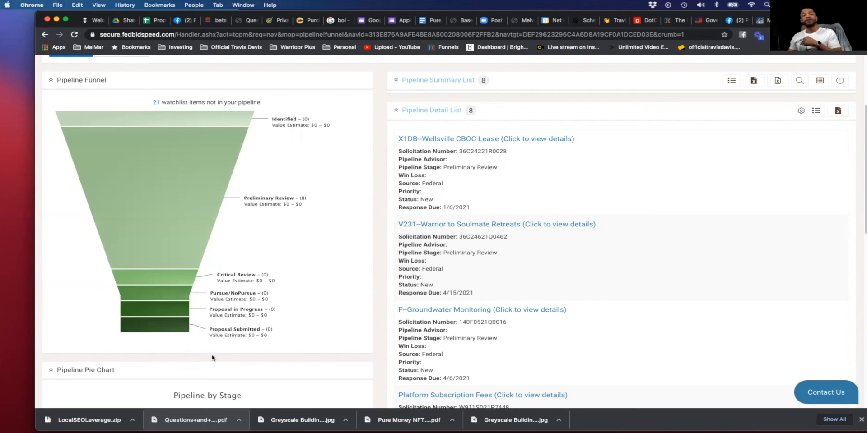
mouse_move(215, 363)
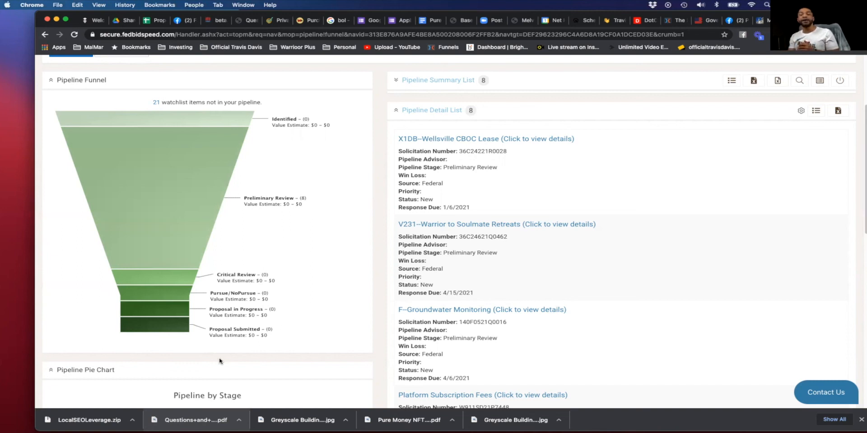
mouse_move(220, 358)
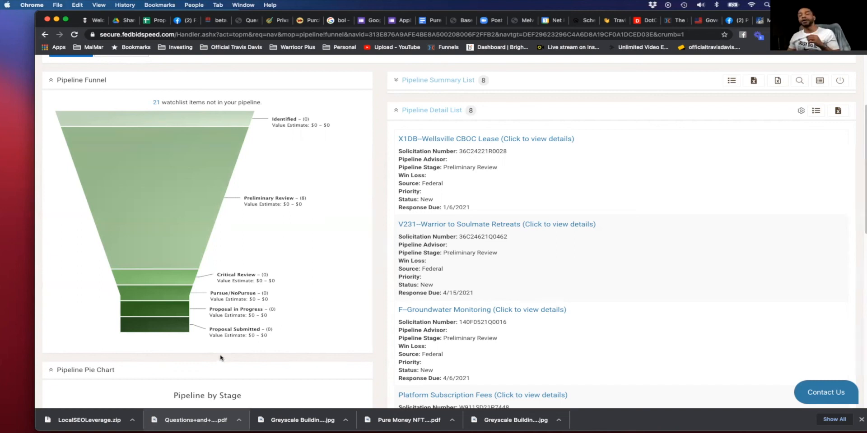
mouse_move(240, 369)
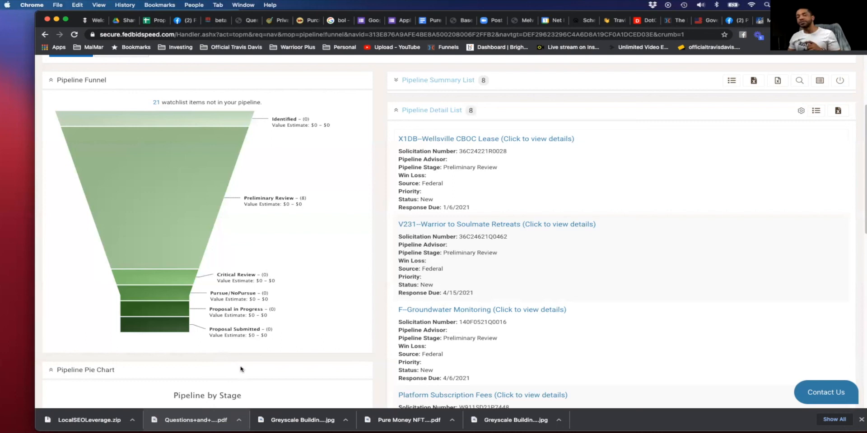
mouse_move(220, 397)
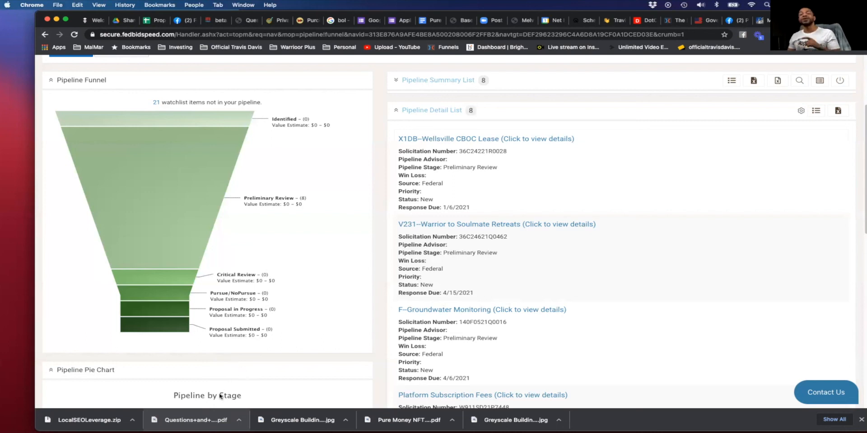